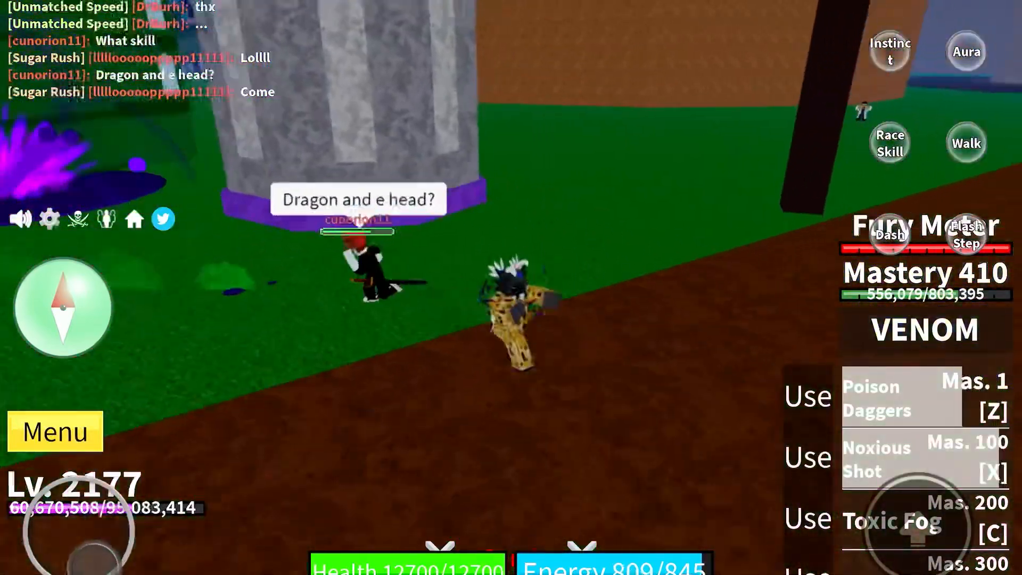
key(c)
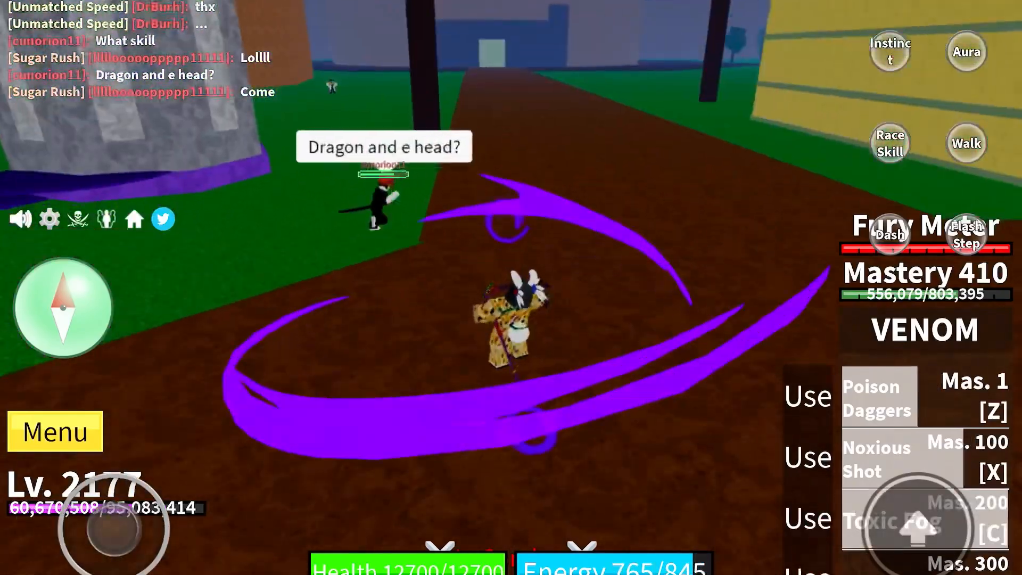